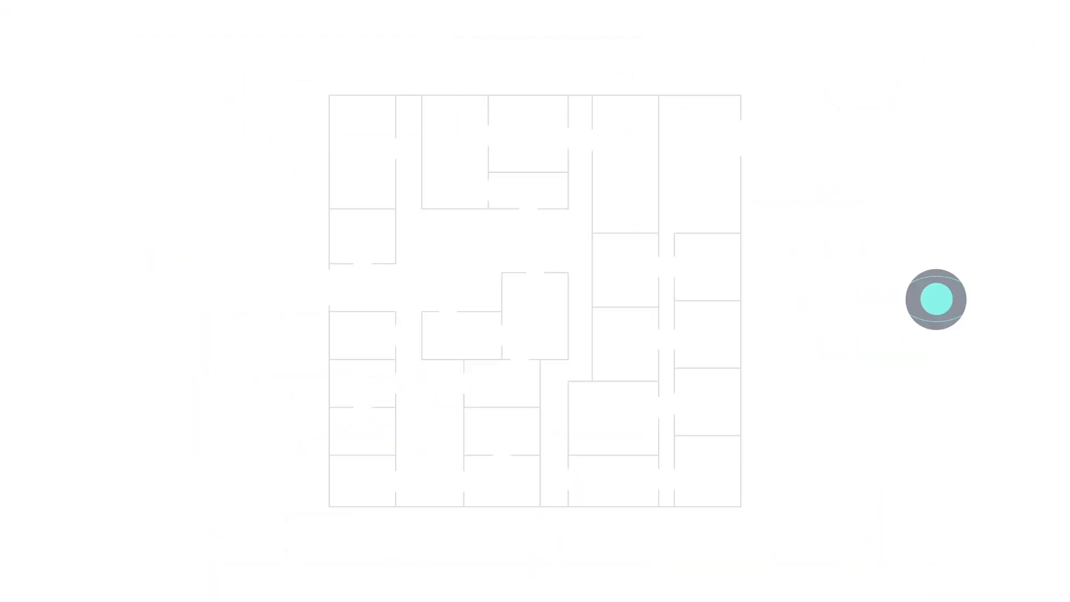
# Move the eye icon into a spotlight over the upper-right rooms, revealing four teal hostage dots
pyautogui.click(935, 300)
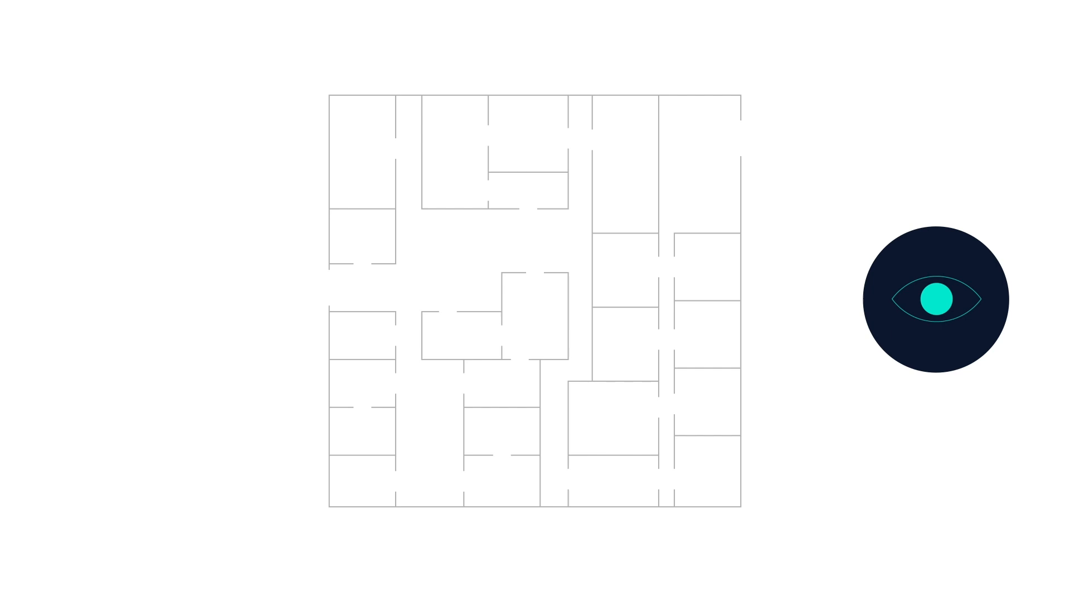
pyautogui.moveTo(929, 298); pyautogui.dragTo(730, 202)
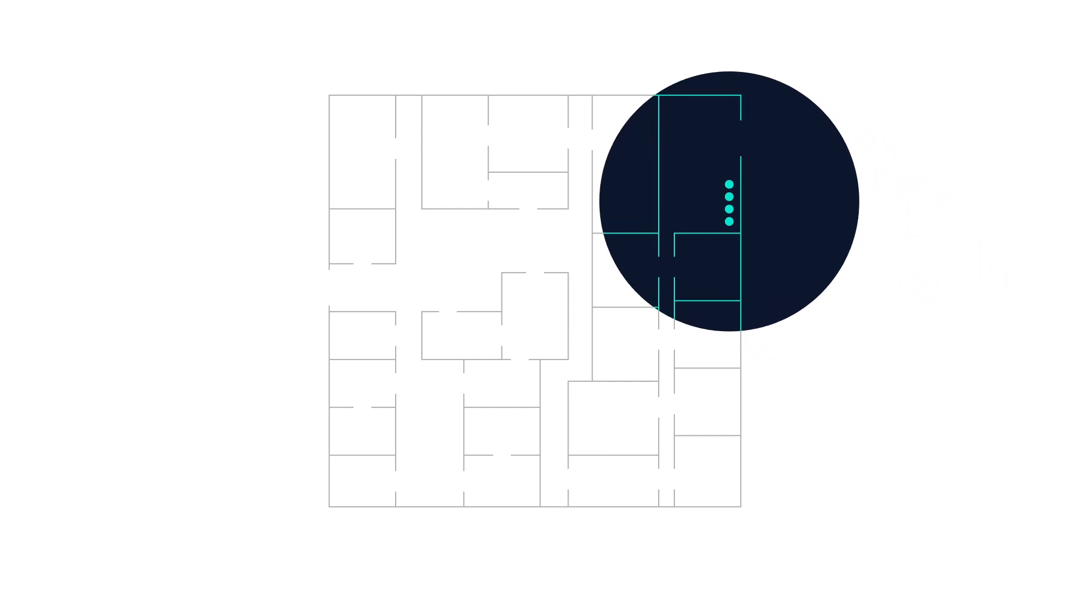